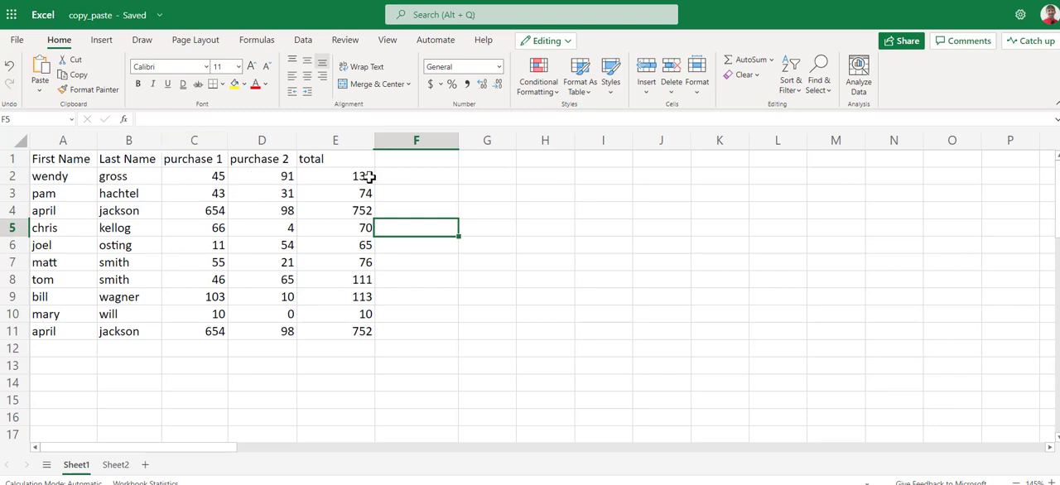
# - Copy the A1:E11 names-and-purchases table and paste it normally at Sheet2 cell A1
pyautogui.click(335, 175)
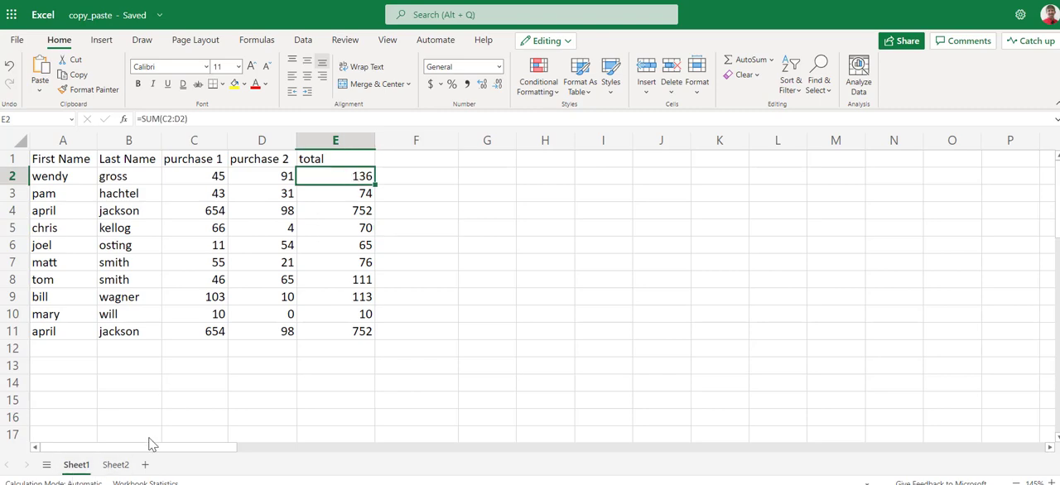
pyautogui.moveTo(116, 465)
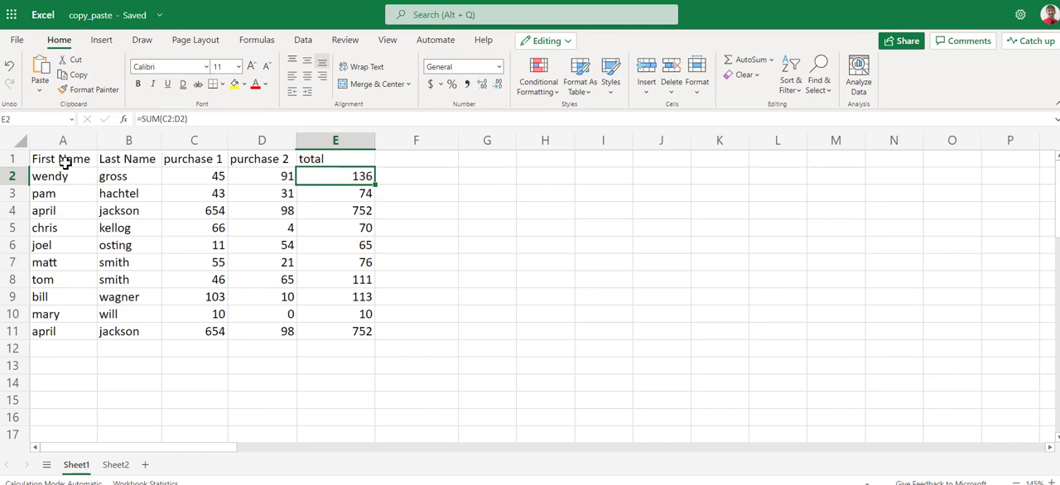
pyautogui.moveTo(289, 176)
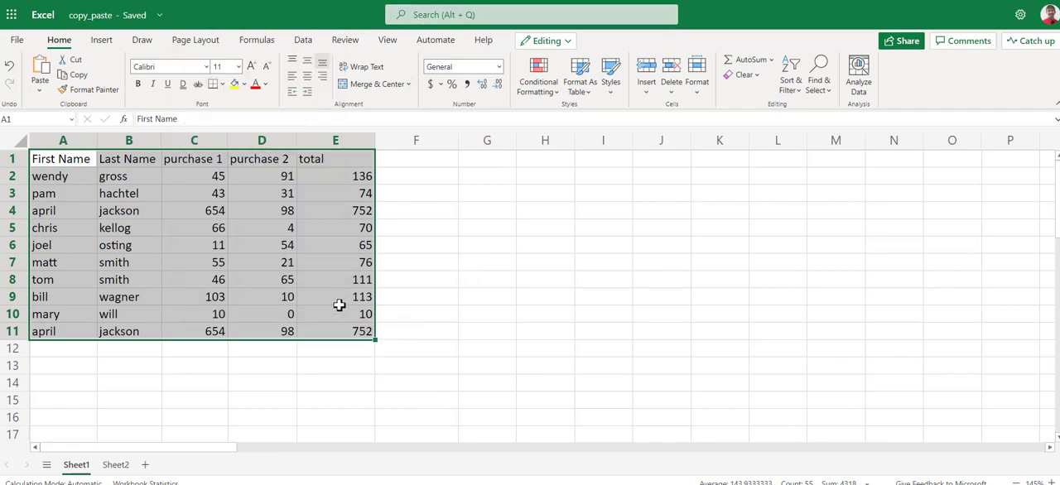
pyautogui.moveTo(307, 315)
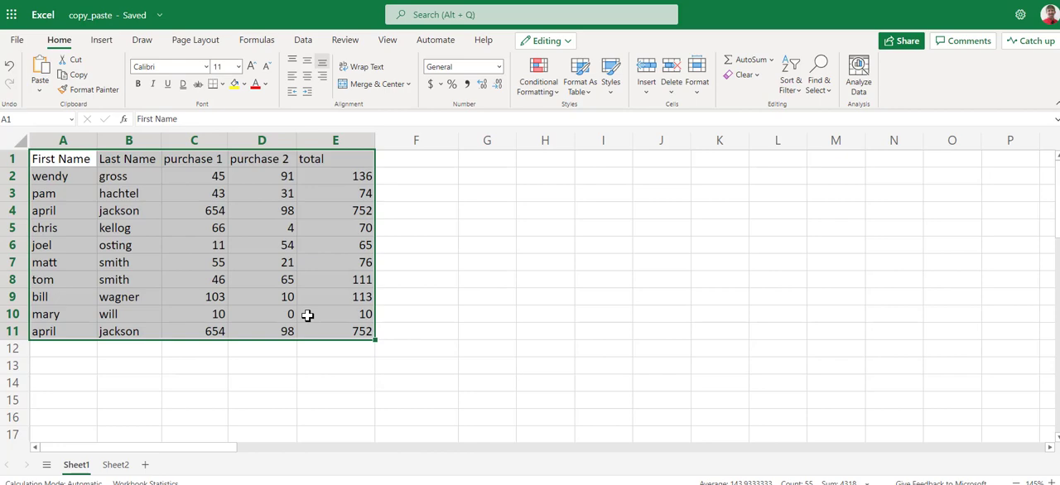
pyautogui.rightClick(307, 315)
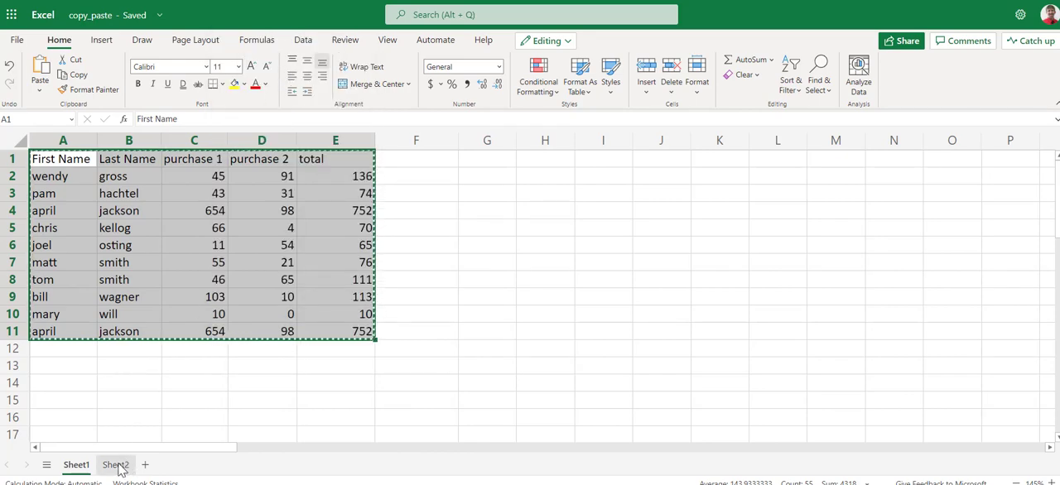
pyautogui.click(115, 465)
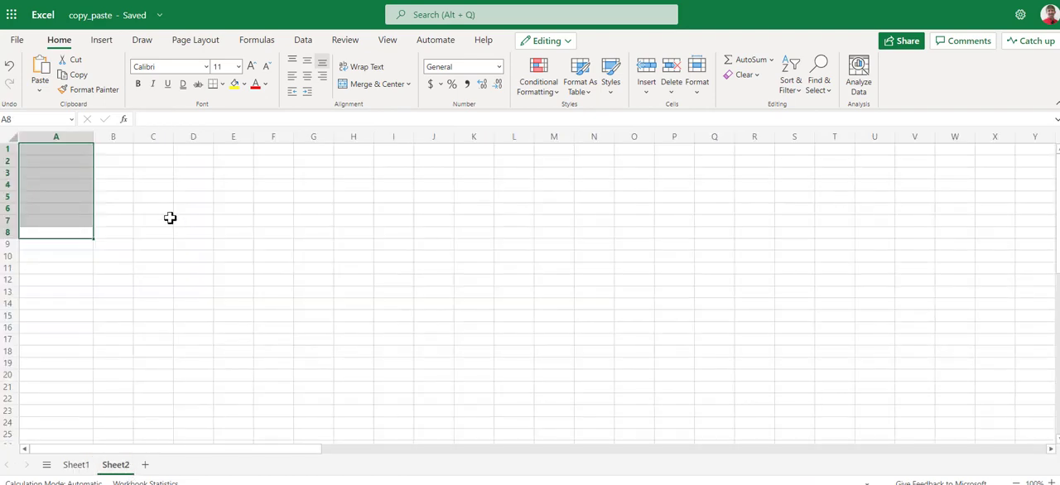
pyautogui.click(56, 149)
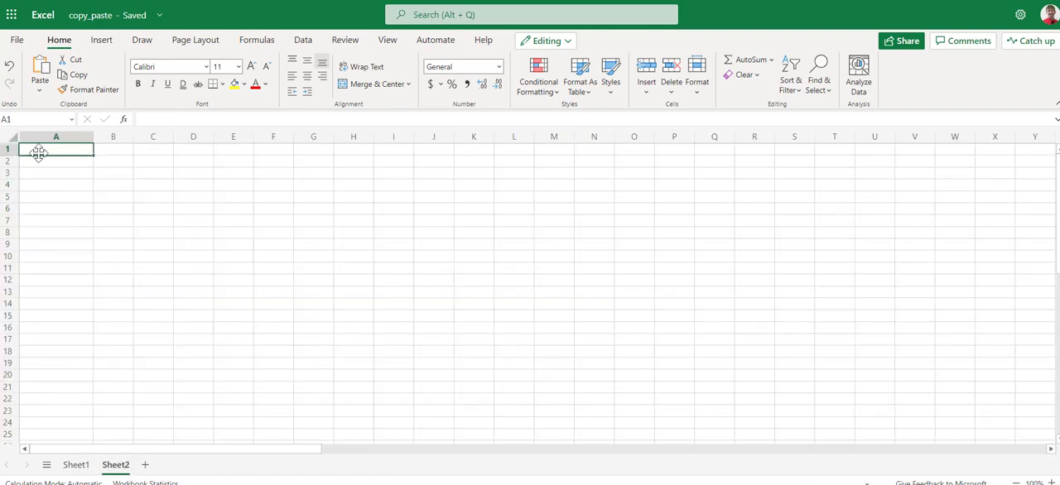
pyautogui.rightClick(55, 149)
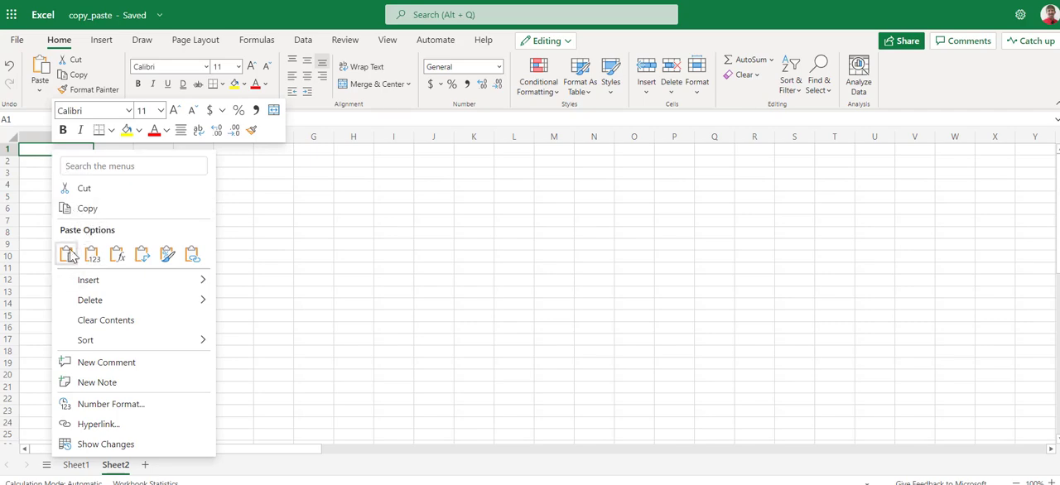
pyautogui.moveTo(68, 254)
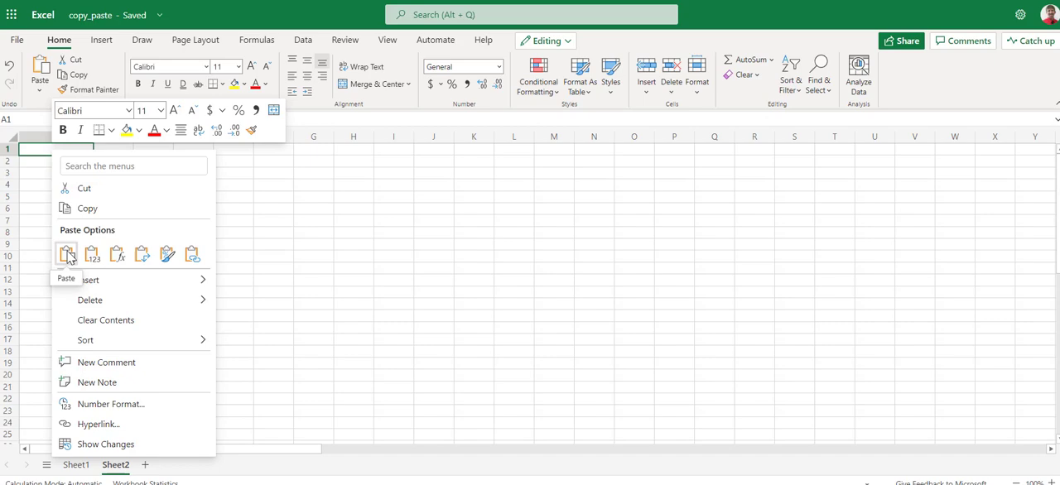
pyautogui.click(66, 254)
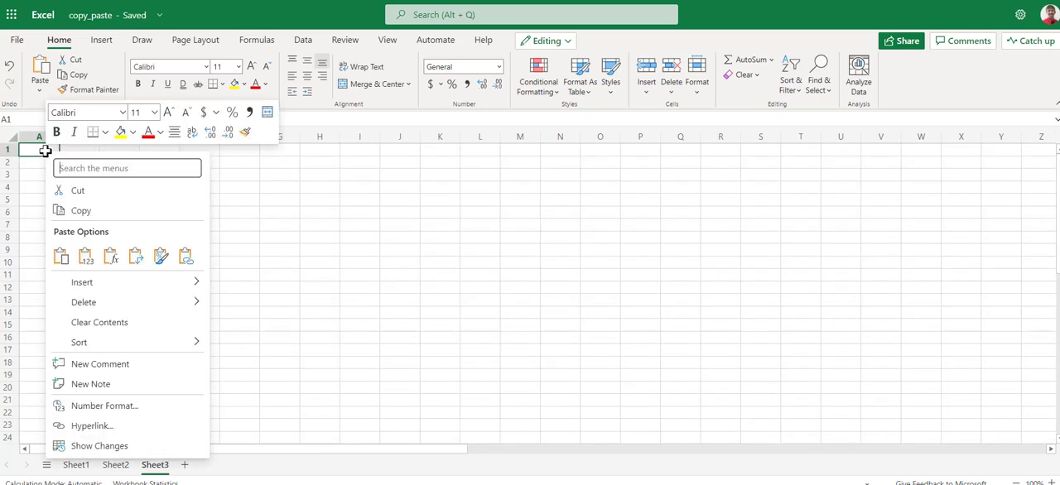
pyautogui.moveTo(85, 255)
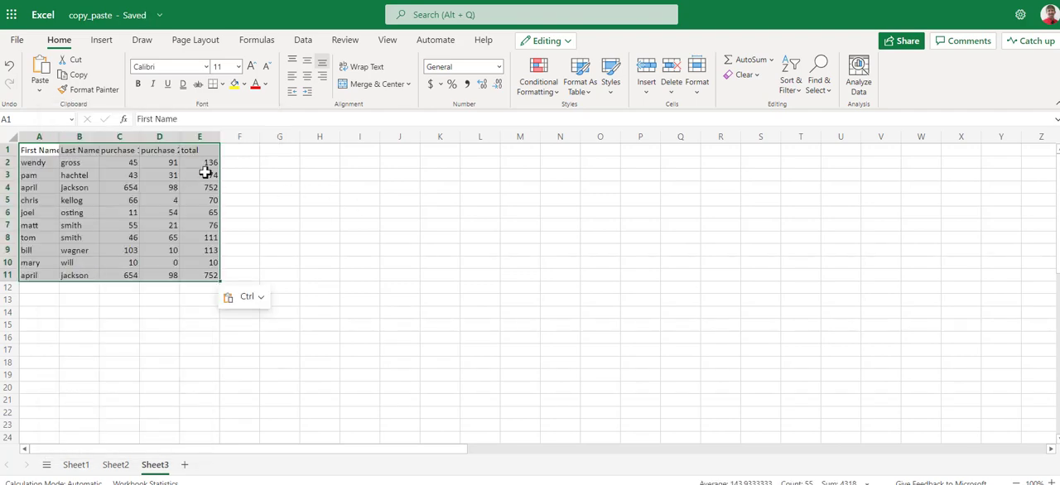
# - Confirm Sheet3's totals E2:E9 are plain values (E2 shows 136), then add Sheet4
pyautogui.click(199, 162)
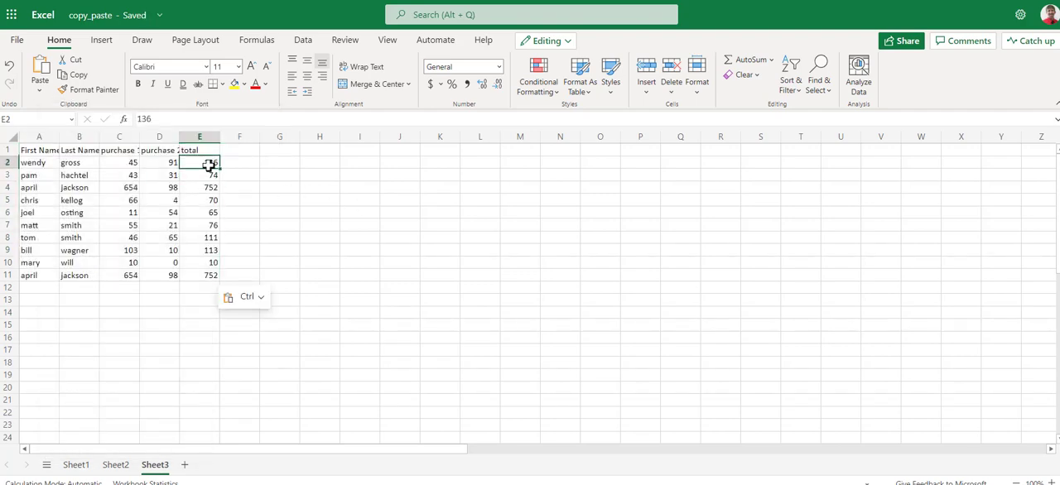
pyautogui.moveTo(199, 162); pyautogui.dragTo(200, 250)
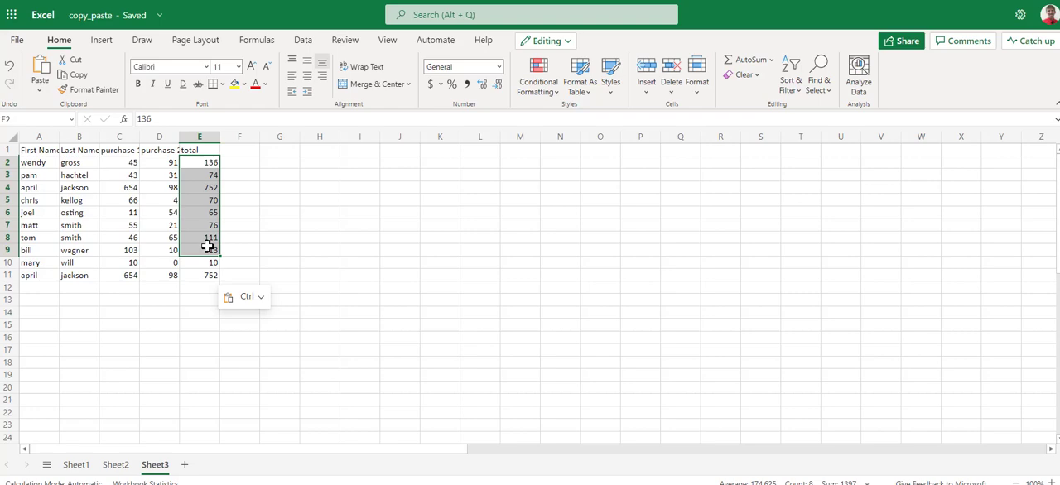
pyautogui.click(223, 464)
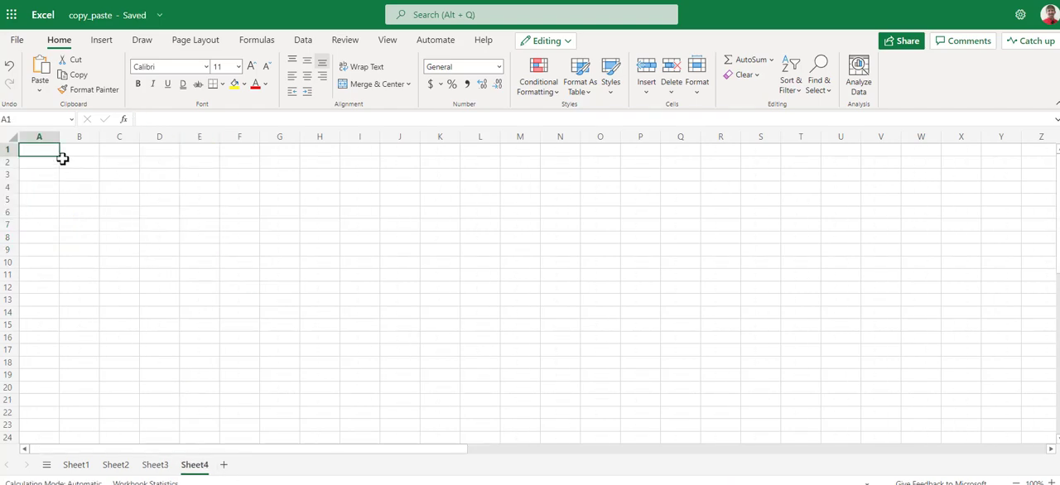
# - Paste the table transposed into Sheet4, review Sheet2, and select transposed range A1:K5
pyautogui.rightClick(39, 149)
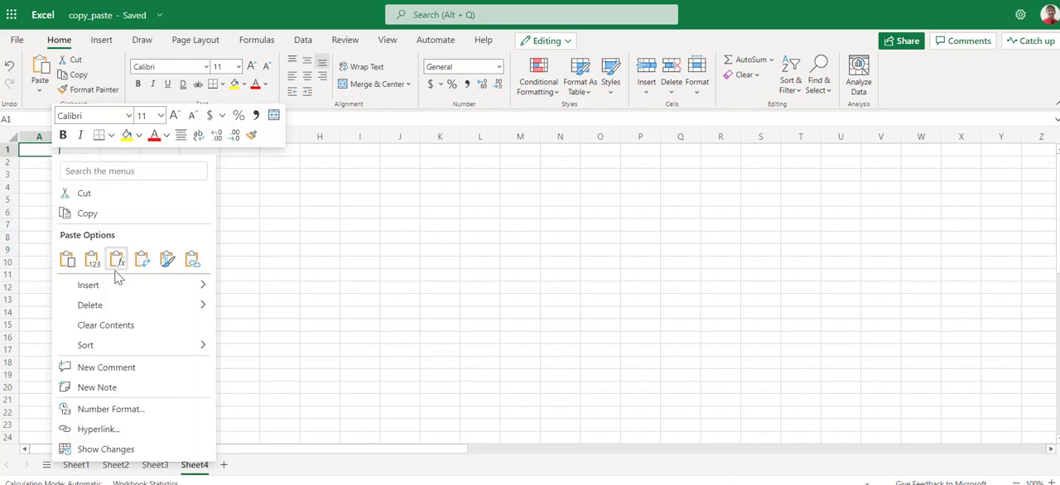
pyautogui.moveTo(118, 260)
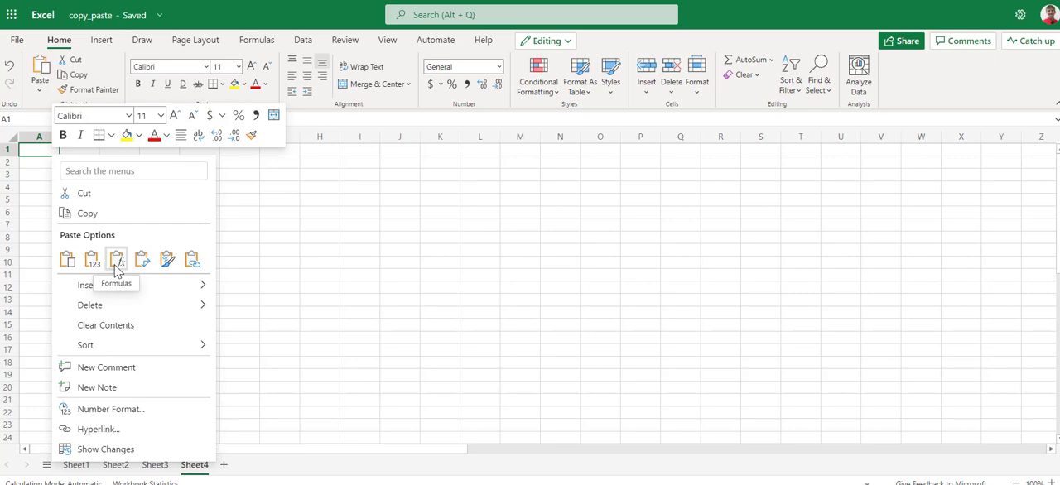
pyautogui.moveTo(142, 259)
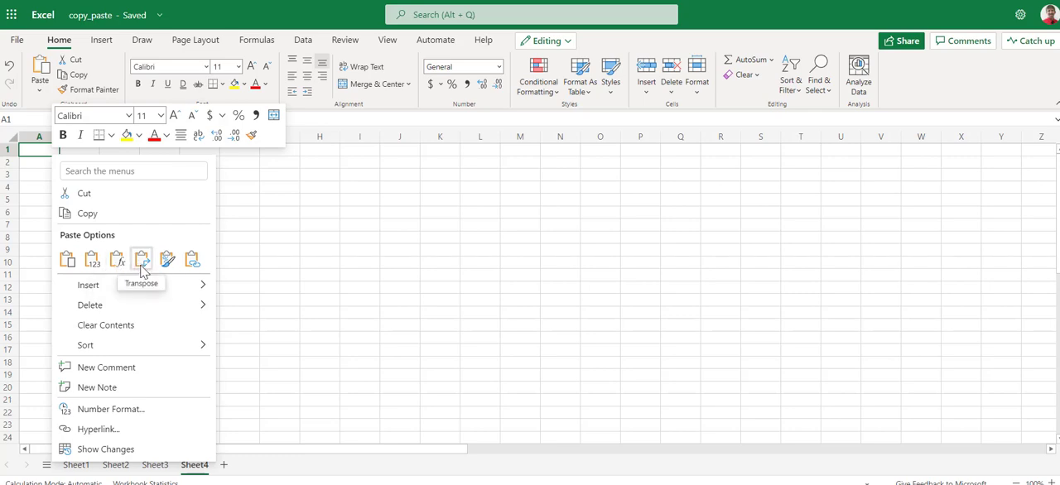
pyautogui.moveTo(141, 259)
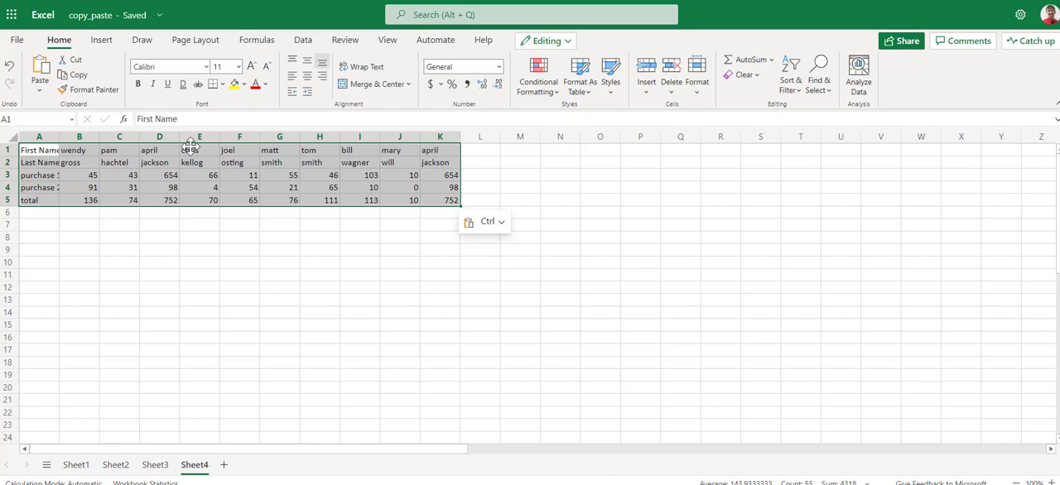
pyautogui.click(75, 465)
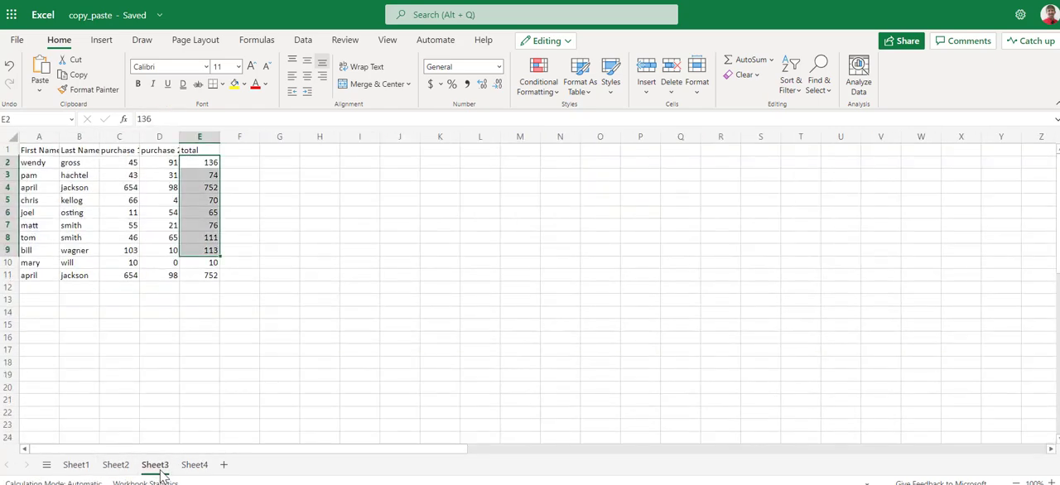
pyautogui.click(115, 464)
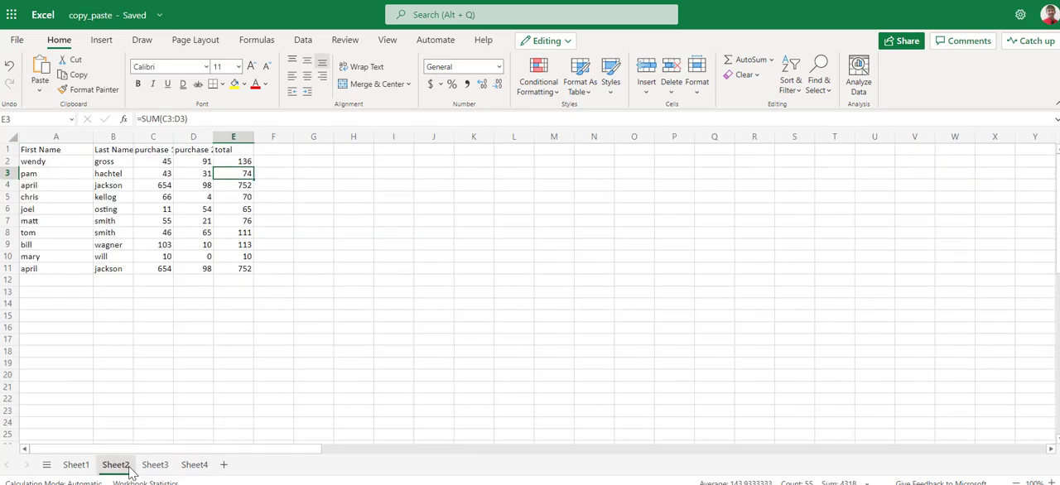
pyautogui.click(194, 465)
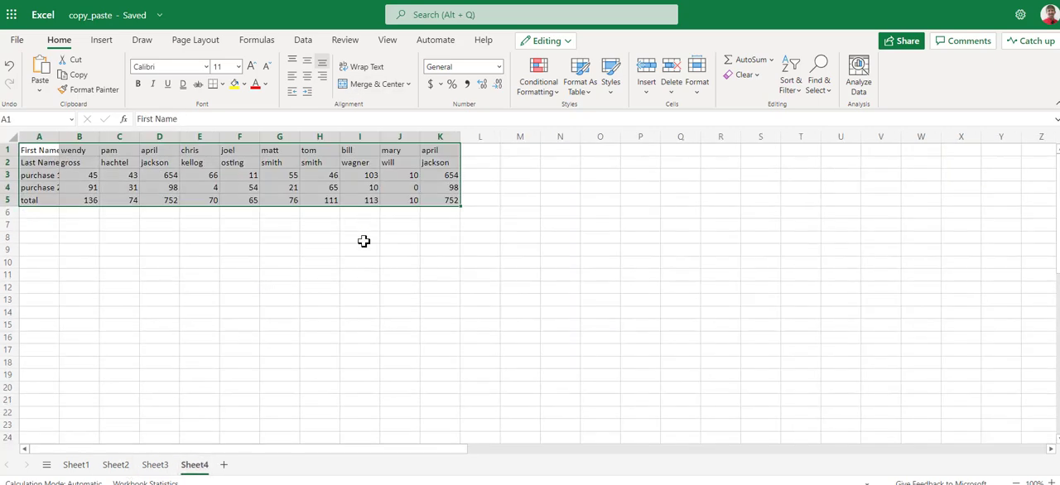
pyautogui.click(359, 237)
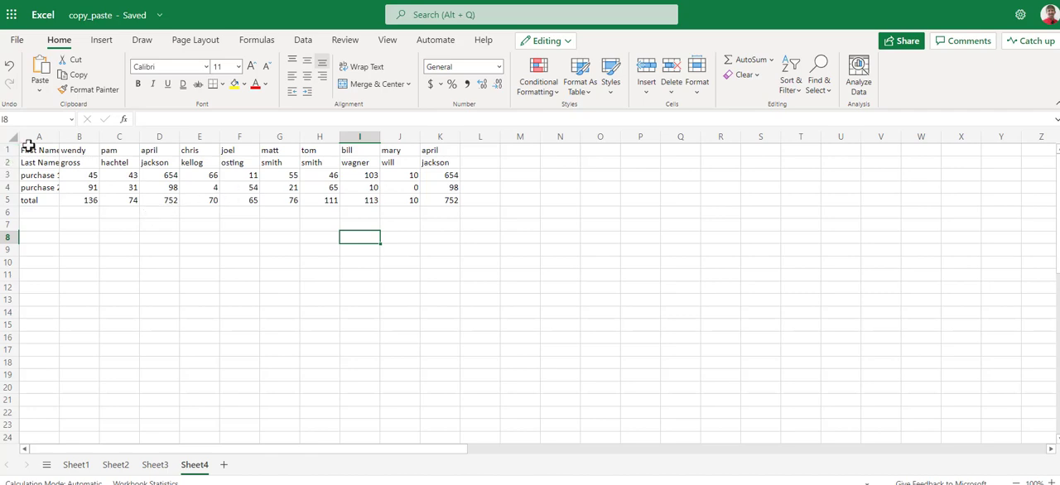
pyautogui.moveTo(39, 149); pyautogui.dragTo(439, 212)
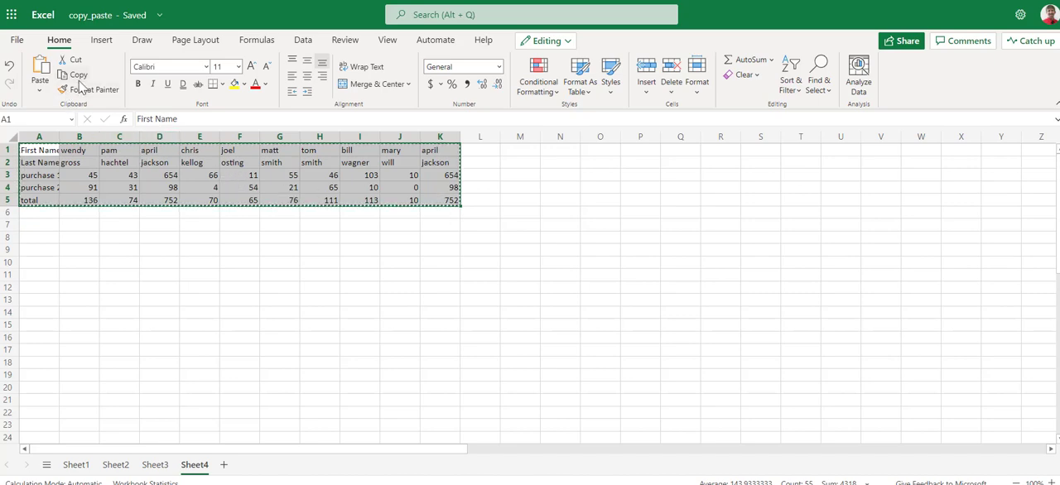
# - Add Sheet5, paste the table at A1, and confirm E2 keeps its SUM formula
pyautogui.click(263, 464)
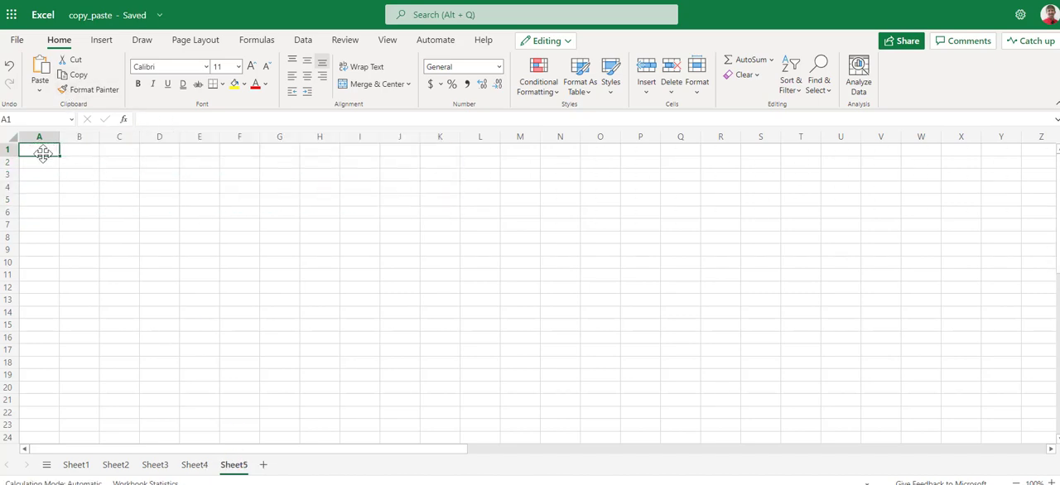
pyautogui.rightClick(40, 149)
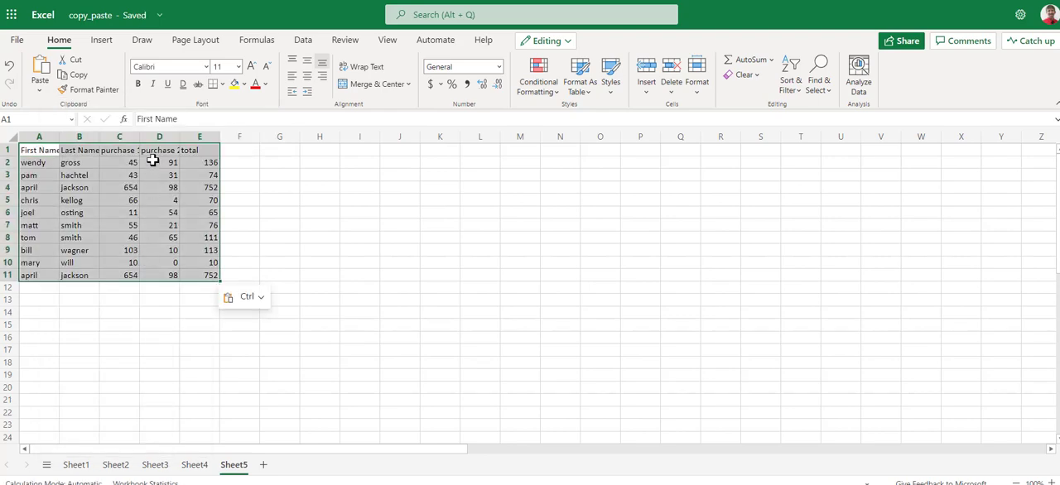
pyautogui.click(199, 161)
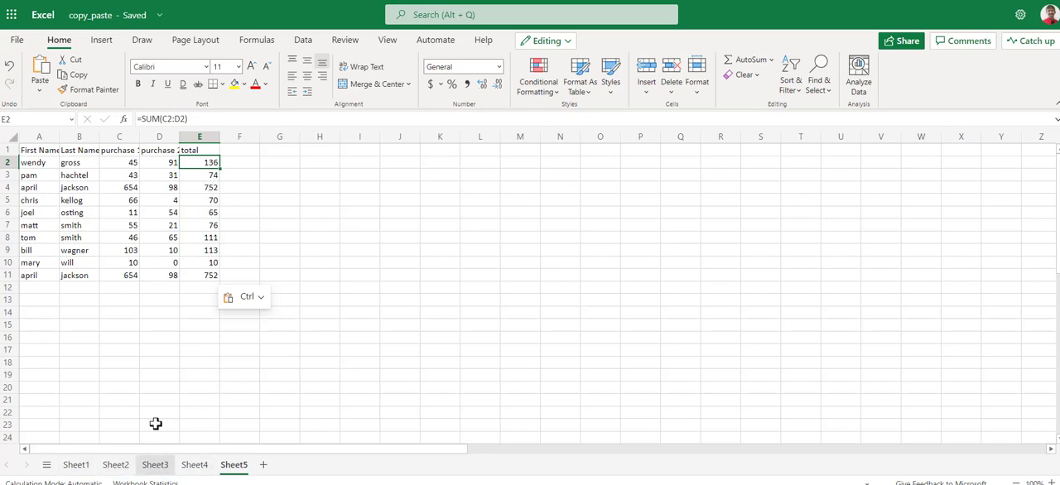
pyautogui.rightClick(191, 363)
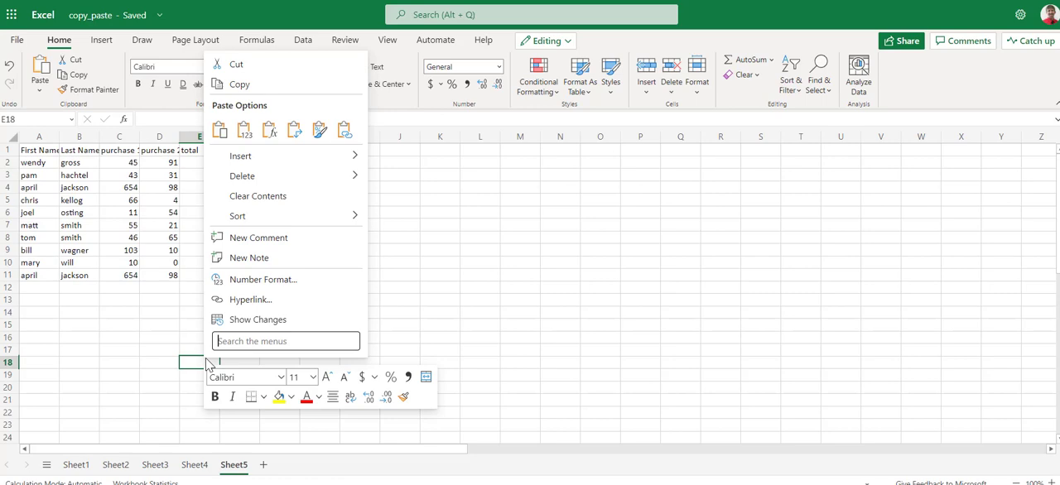
pyautogui.moveTo(244, 130)
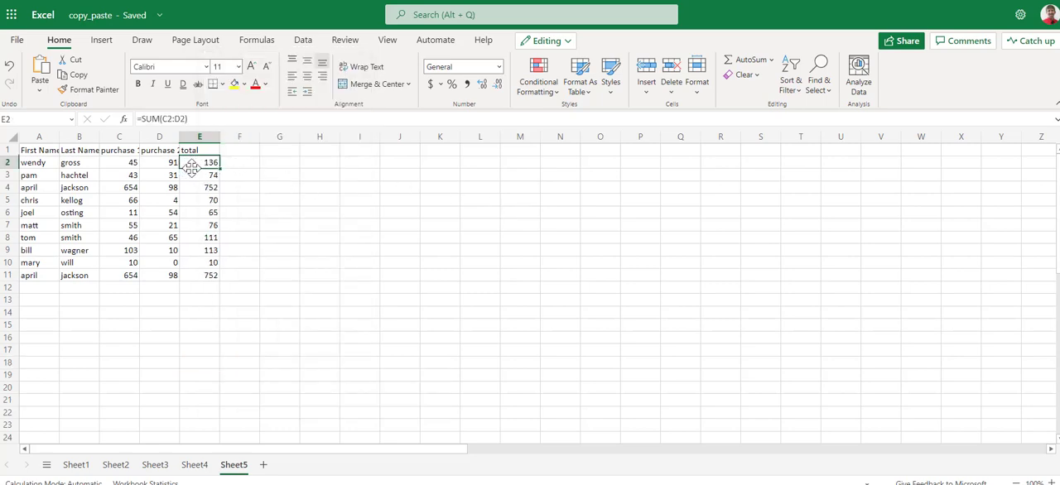
pyautogui.click(239, 337)
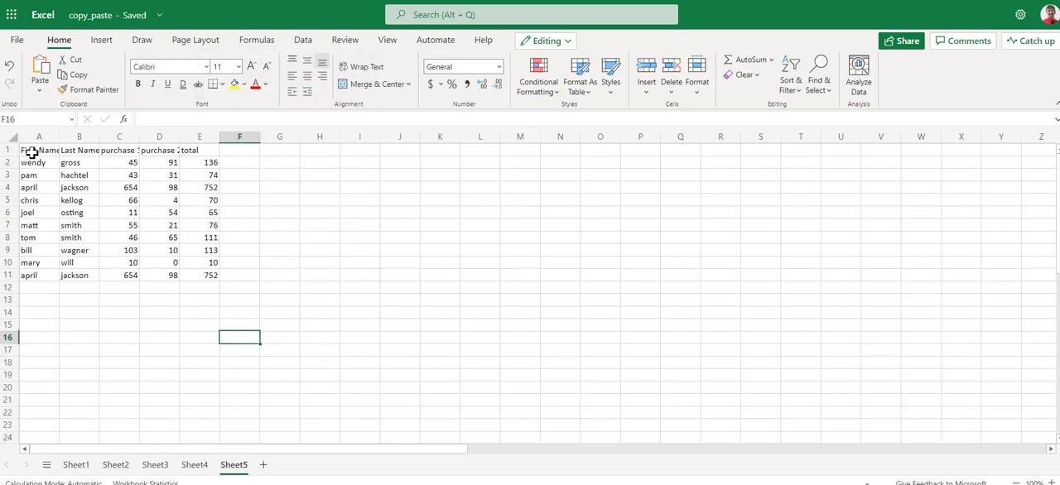
# - Paste a copy of the table at M1, confirming Q2 holds a SUM formula
pyautogui.rightClick(39, 149)
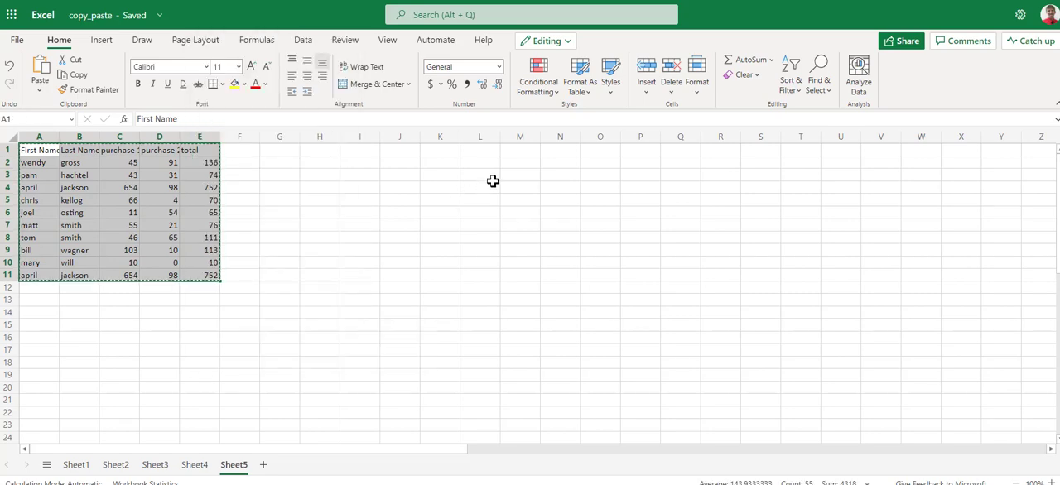
pyautogui.click(520, 157)
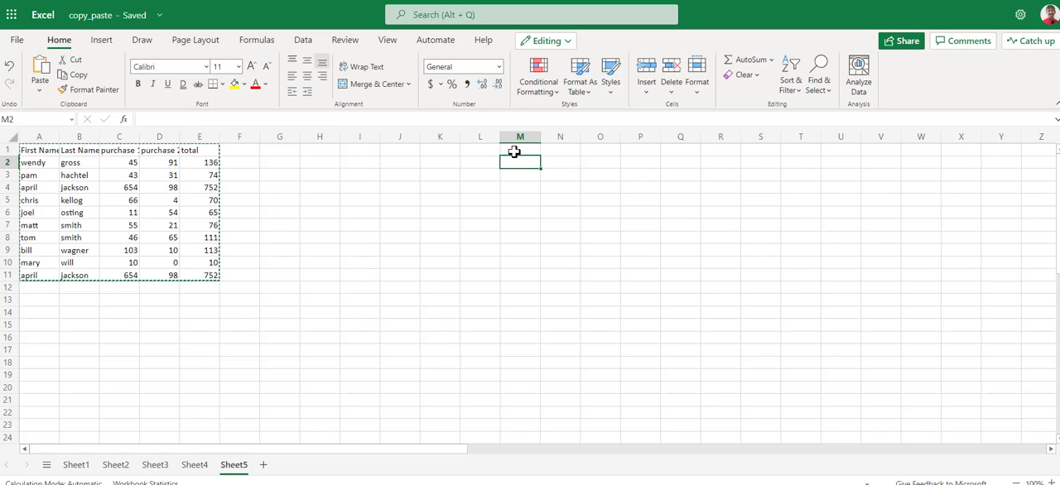
pyautogui.rightClick(520, 150)
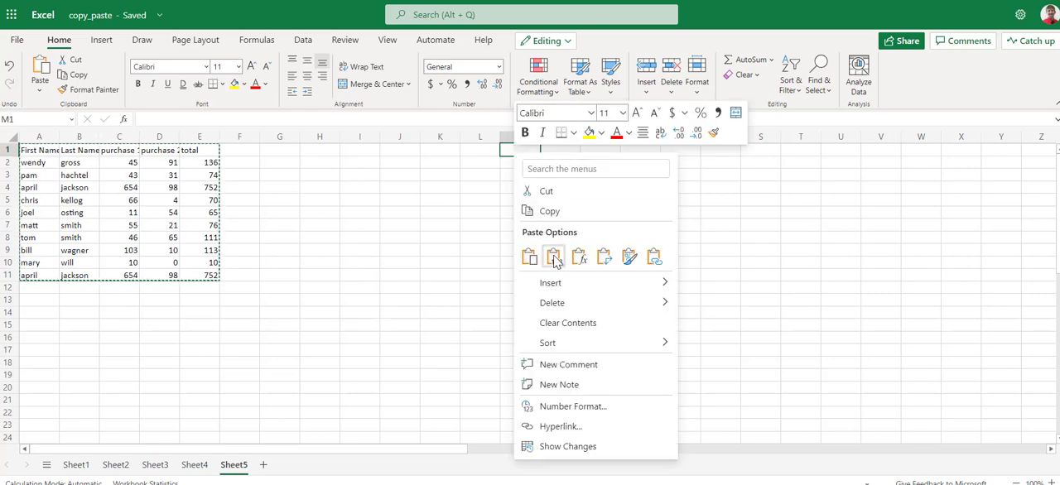
pyautogui.click(529, 256)
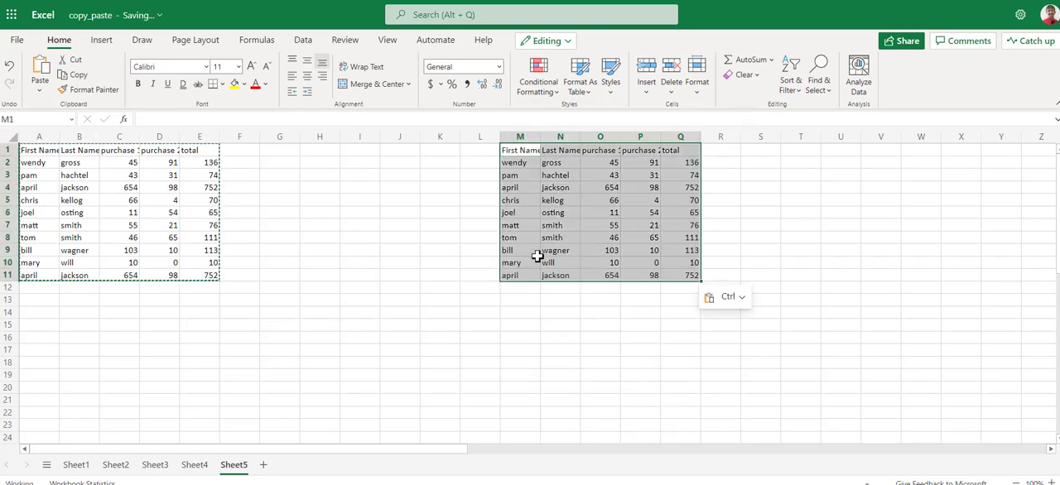
pyautogui.click(680, 162)
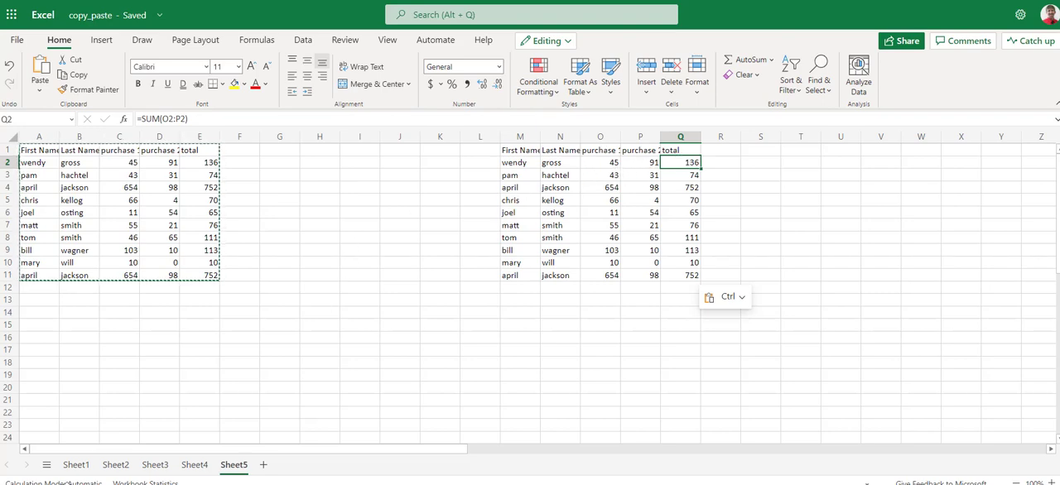
pyautogui.click(359, 238)
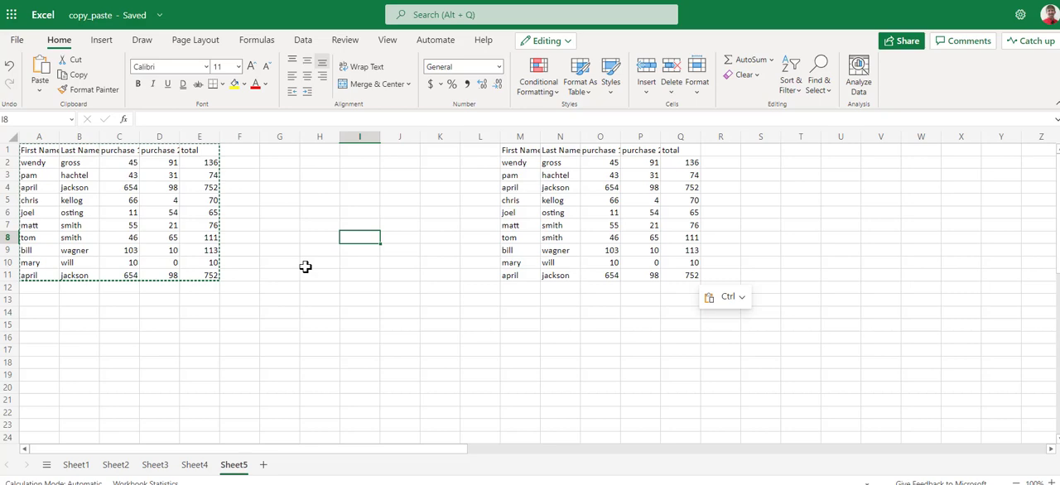
pyautogui.rightClick(263, 212)
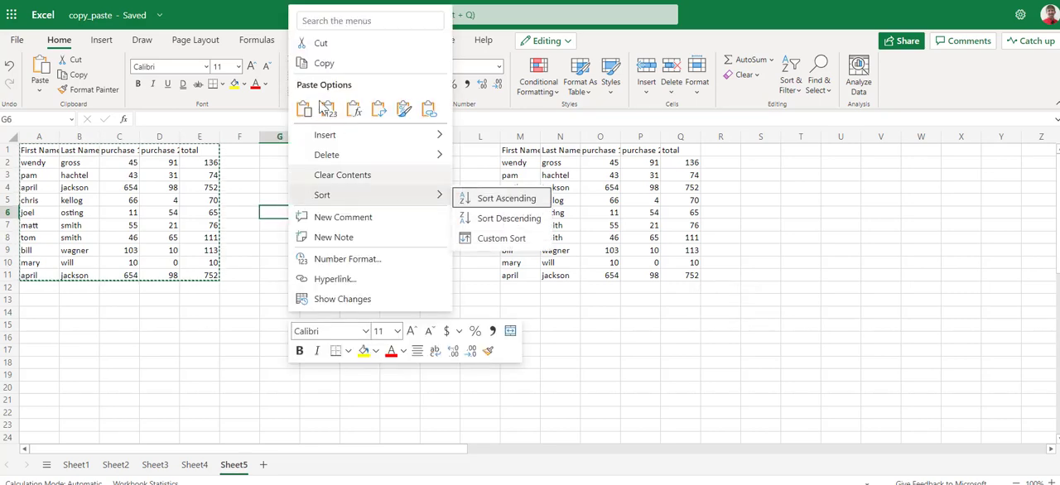
pyautogui.moveTo(328, 109)
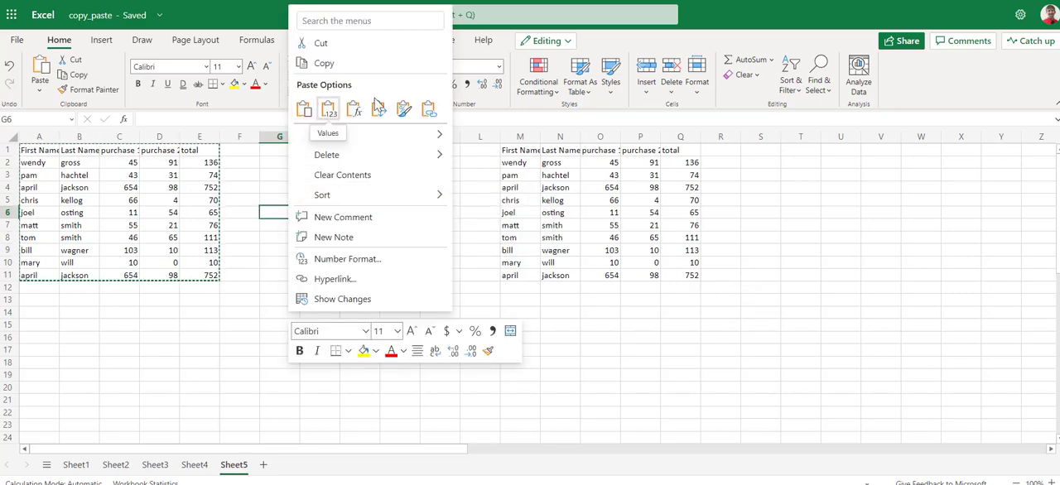